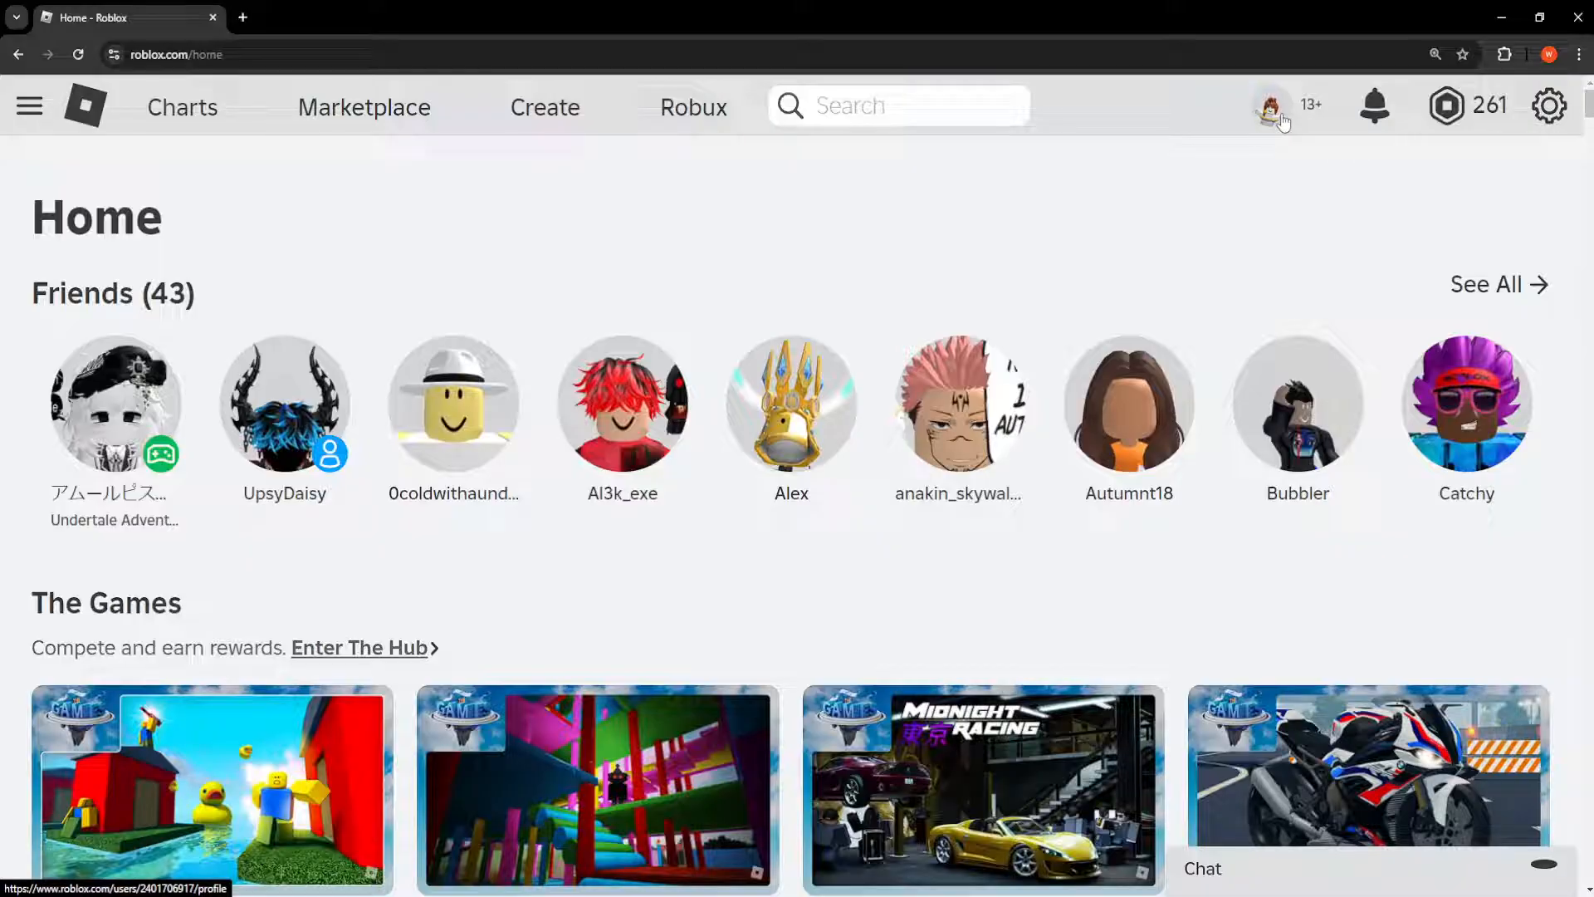
# - Check the avatar on the own Roblox profile, then return to the Roblox home page
pyautogui.click(1271, 107)
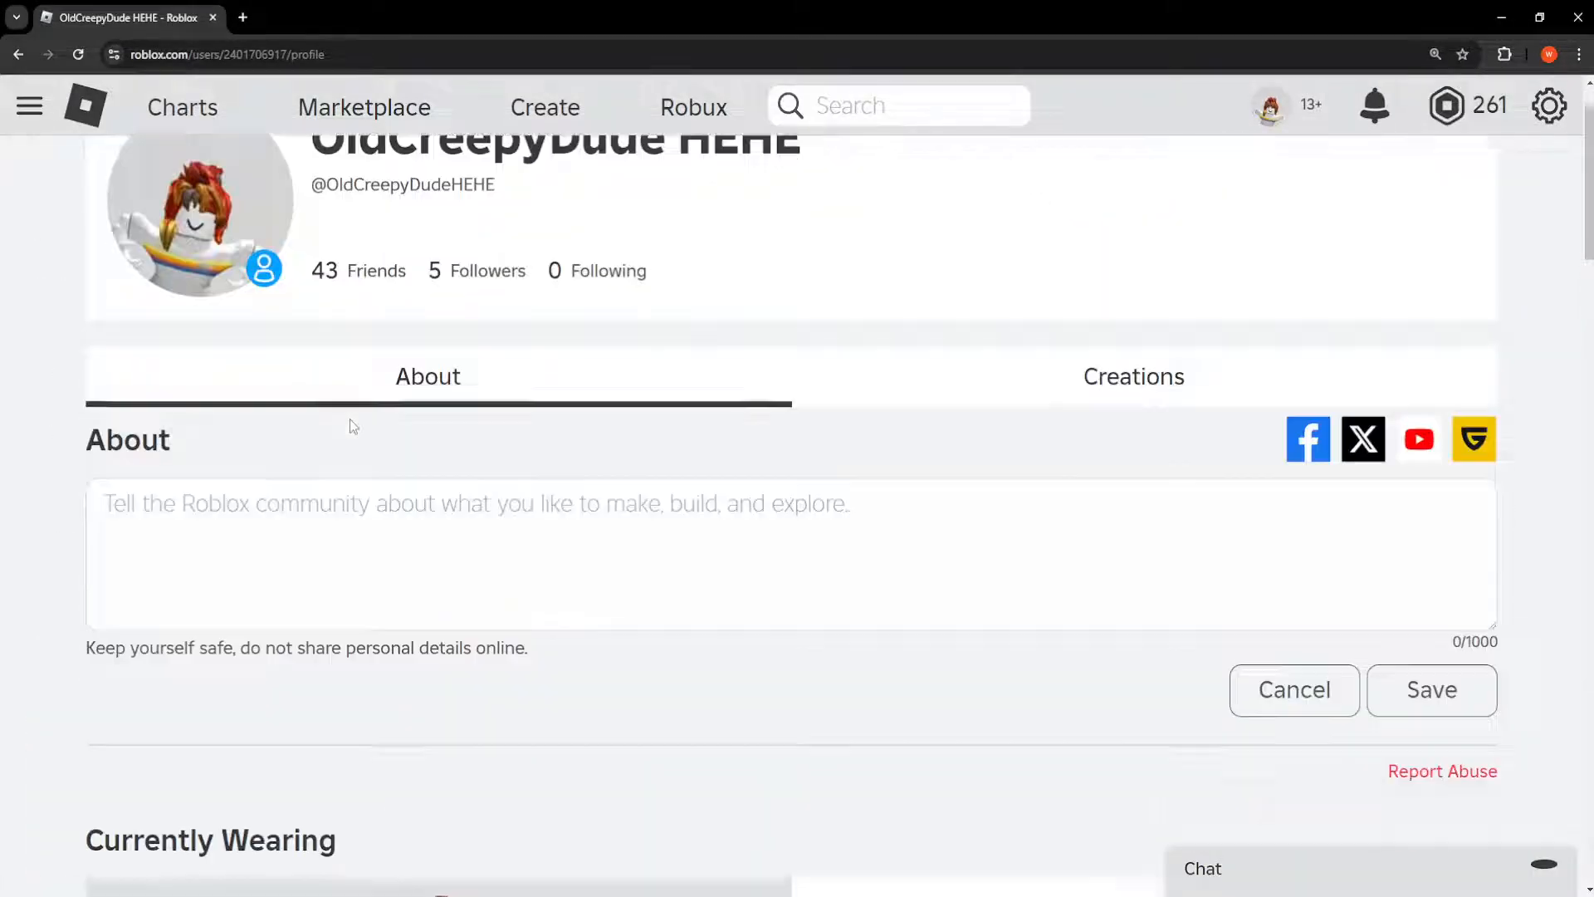
pyautogui.scroll(-3)
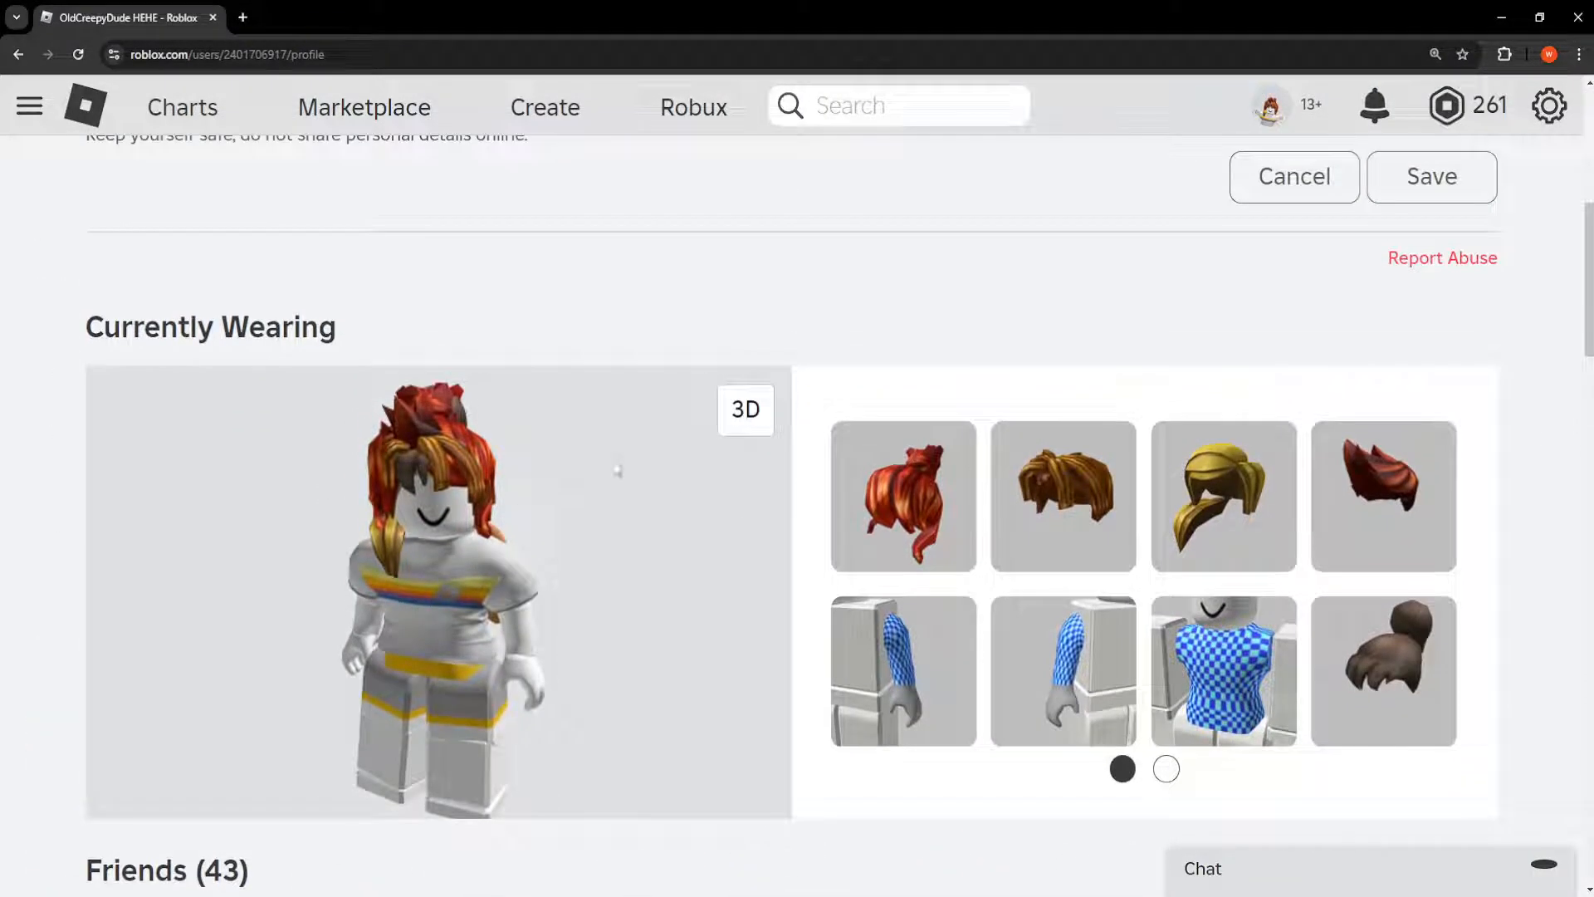
pyautogui.scroll(-3)
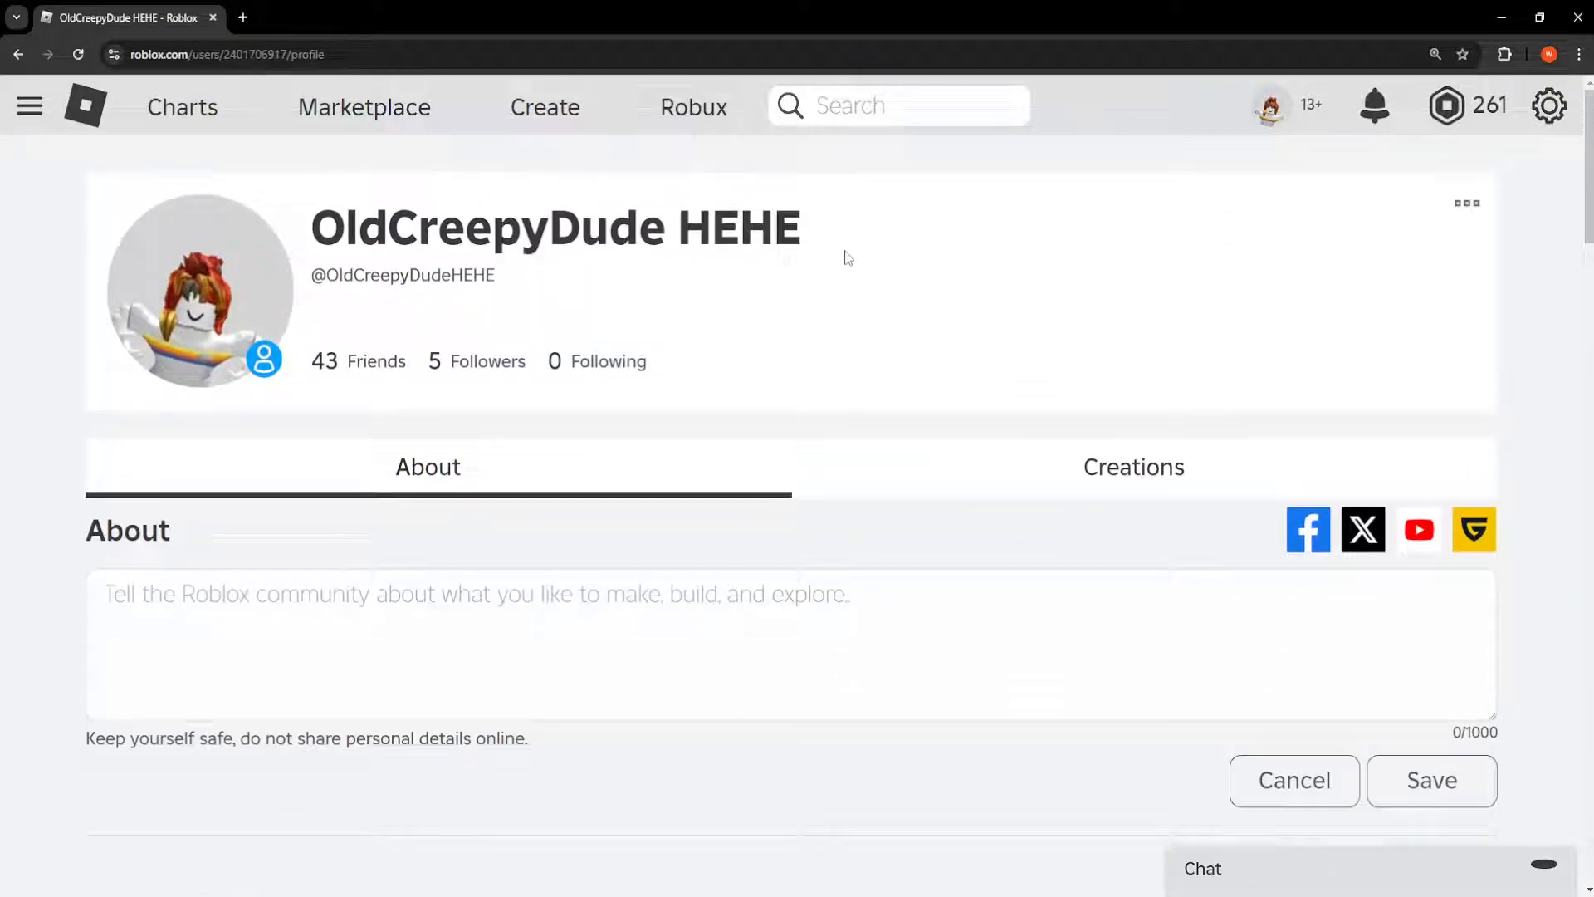
pyautogui.scroll(-3)
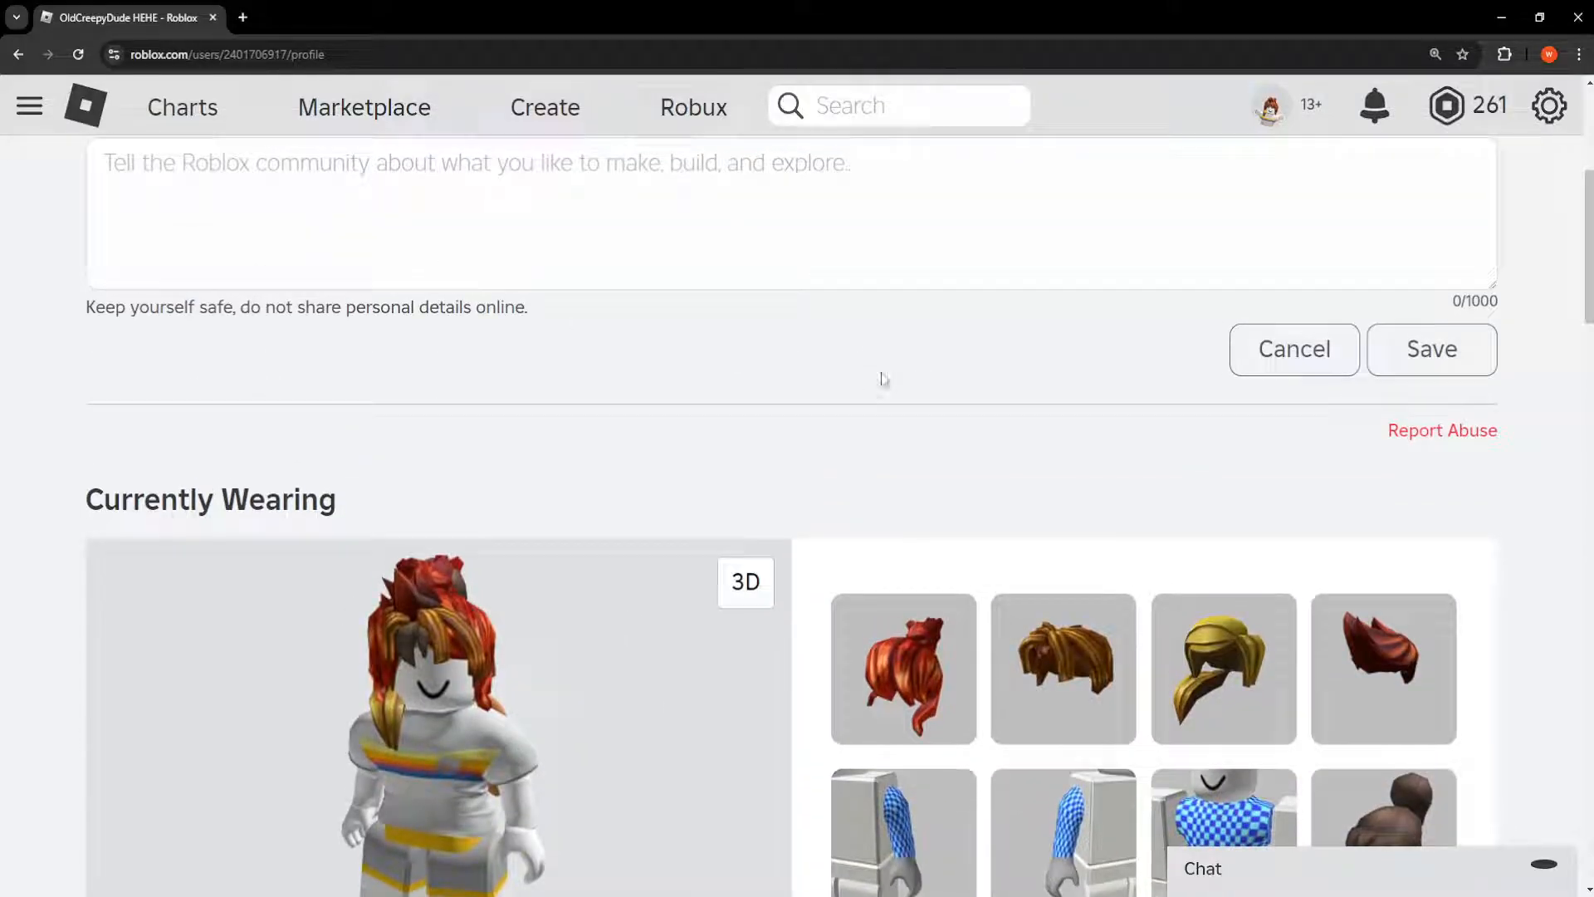
pyautogui.scroll(-3)
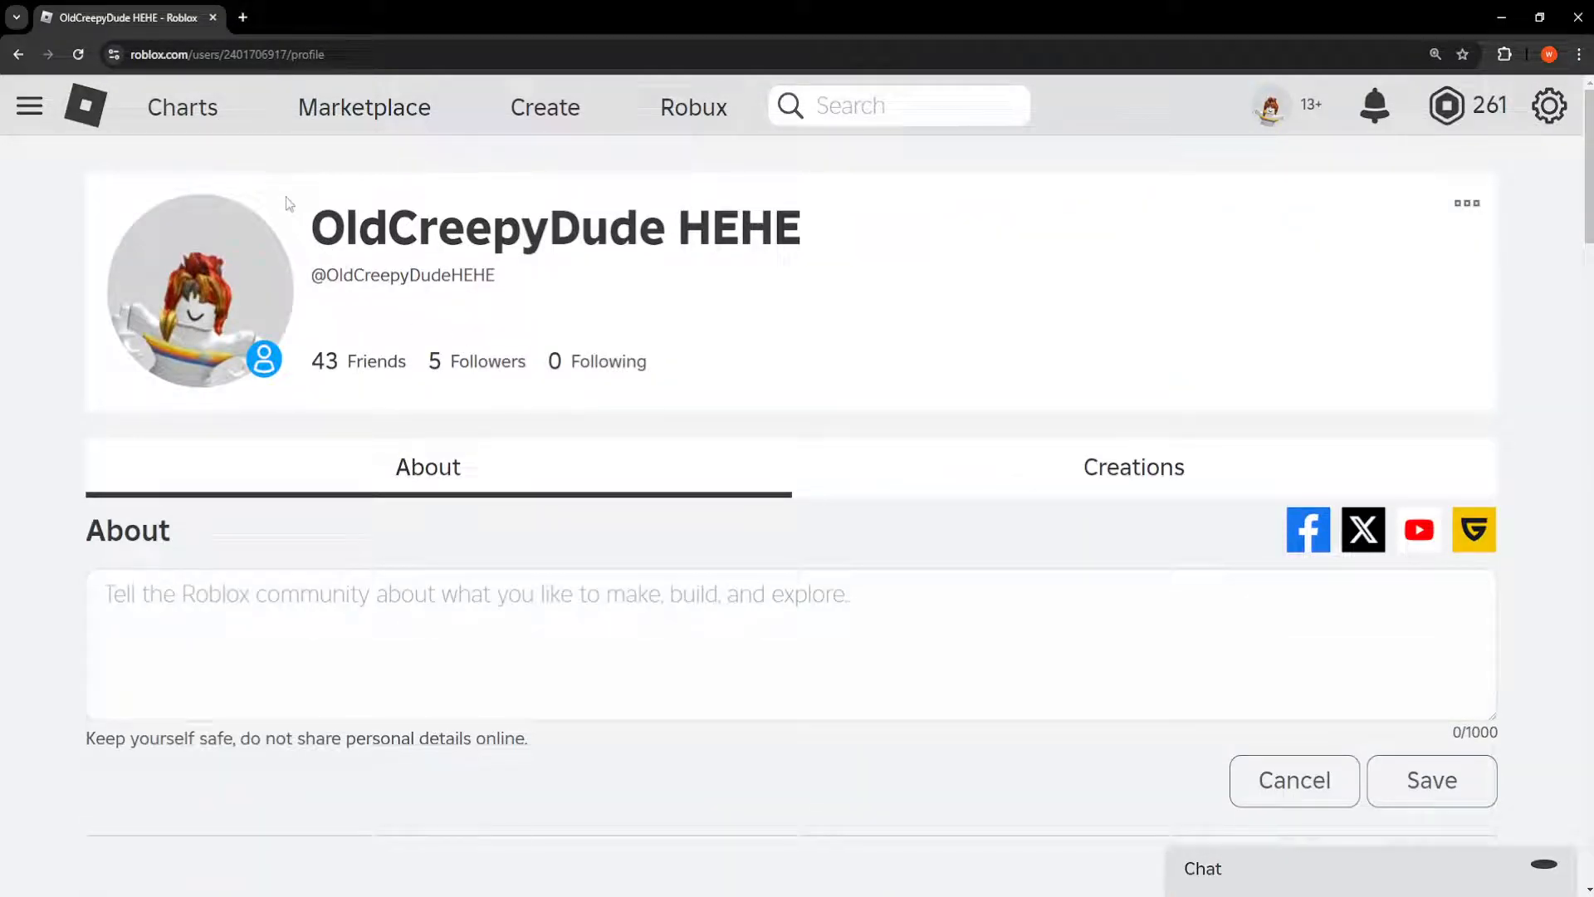
pyautogui.click(85, 106)
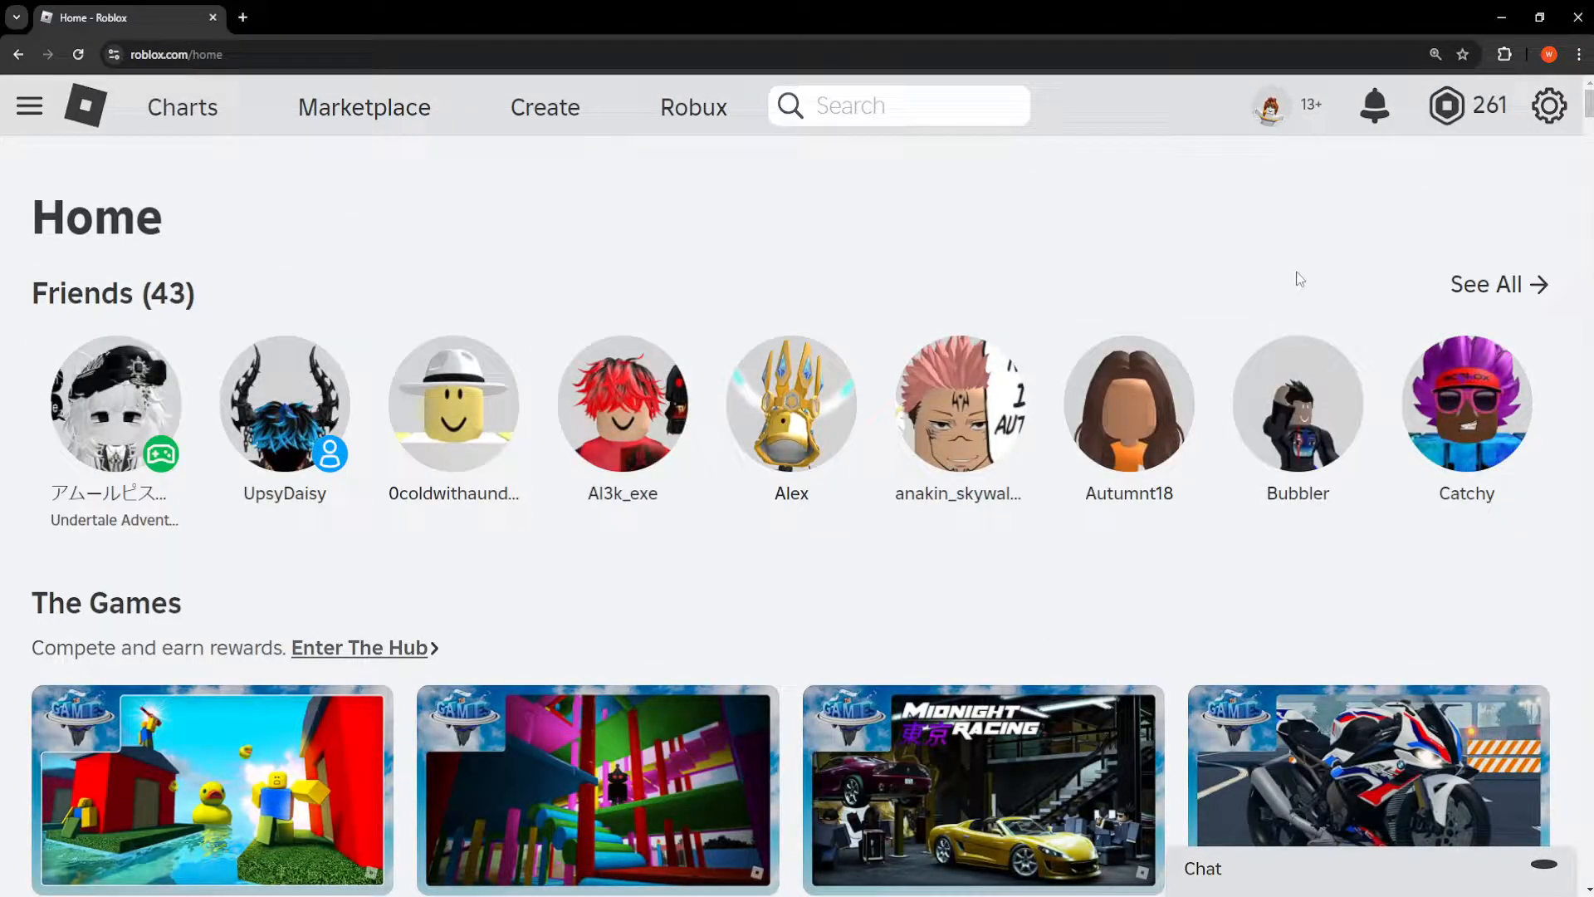
# - Open Chrome Settings from the three-dot menu in a new tab
pyautogui.click(1577, 53)
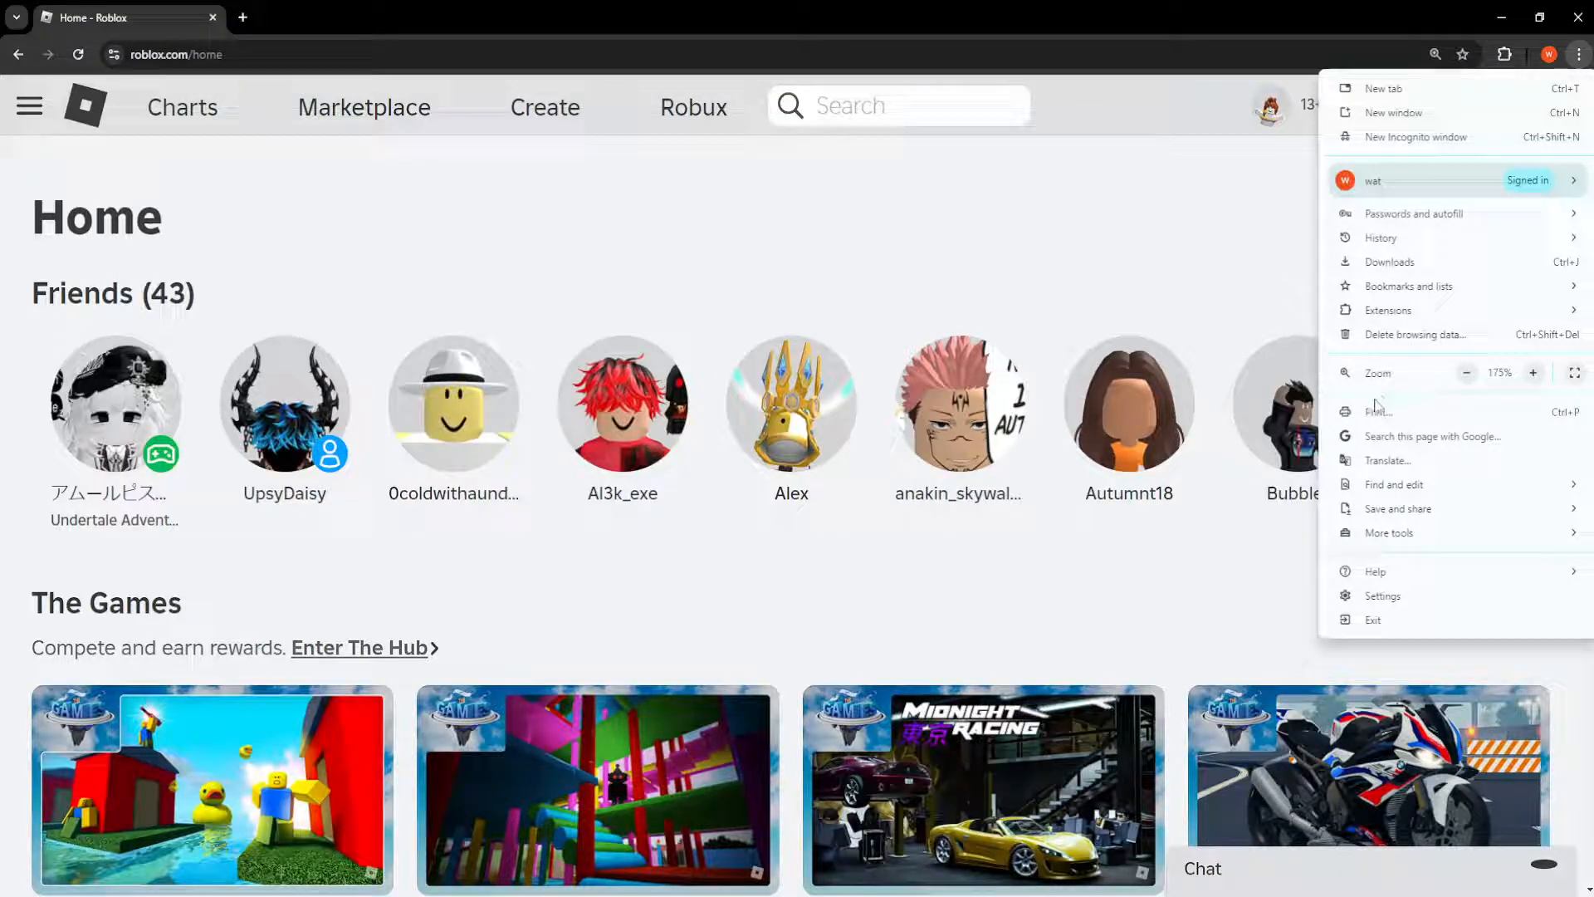
pyautogui.click(1382, 596)
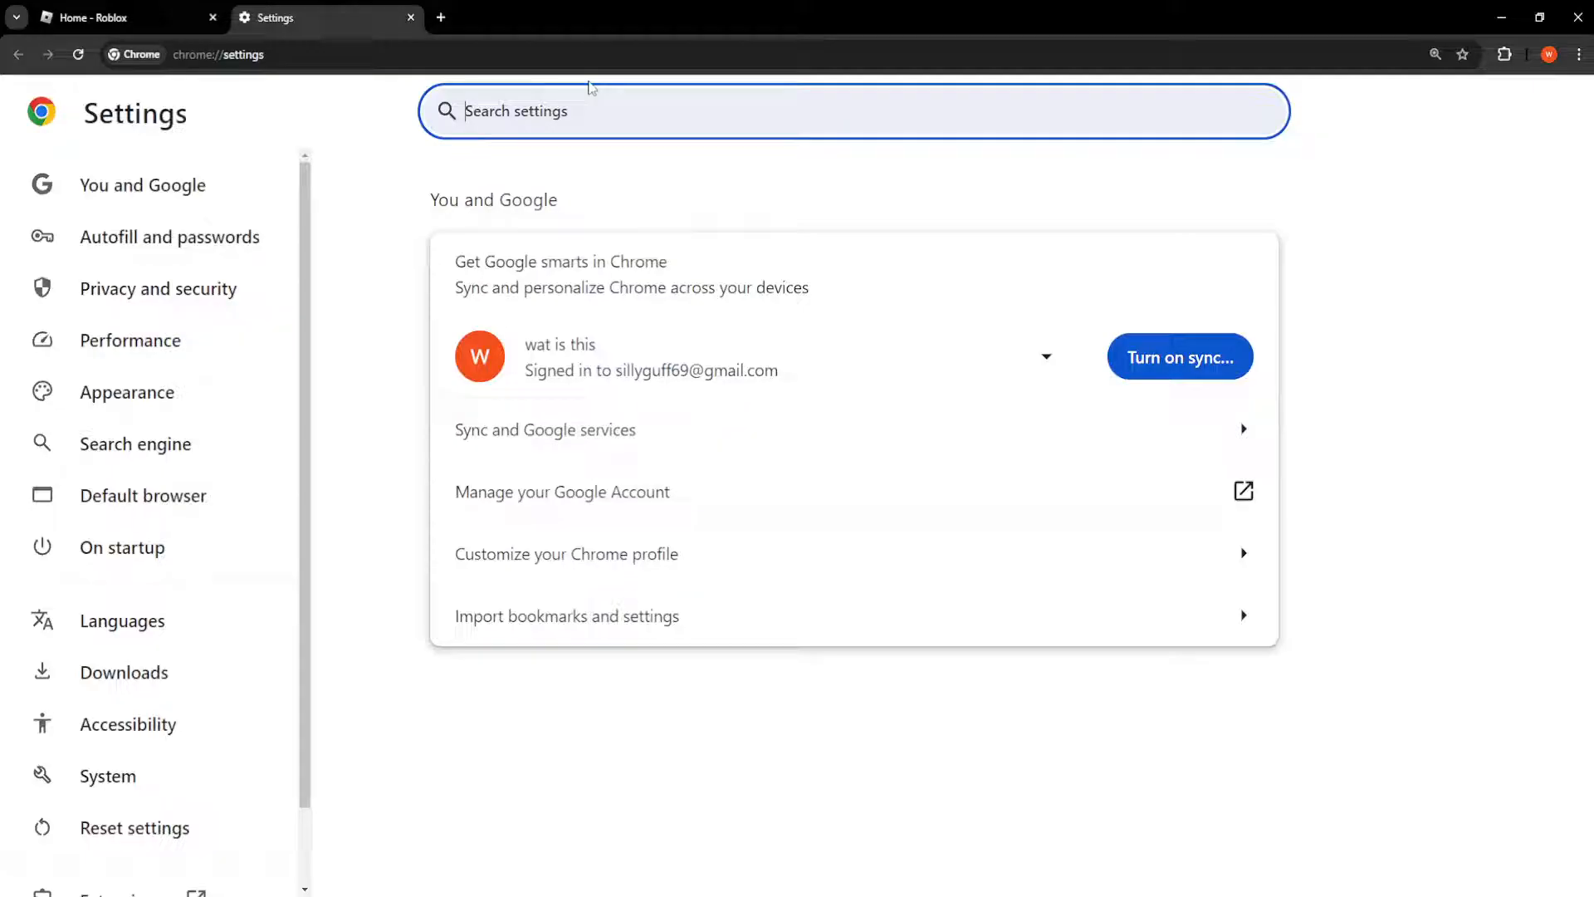
# - Search settings for 'cookies' and bring up Delete browsing data with All time selected
pyautogui.write('cookies')
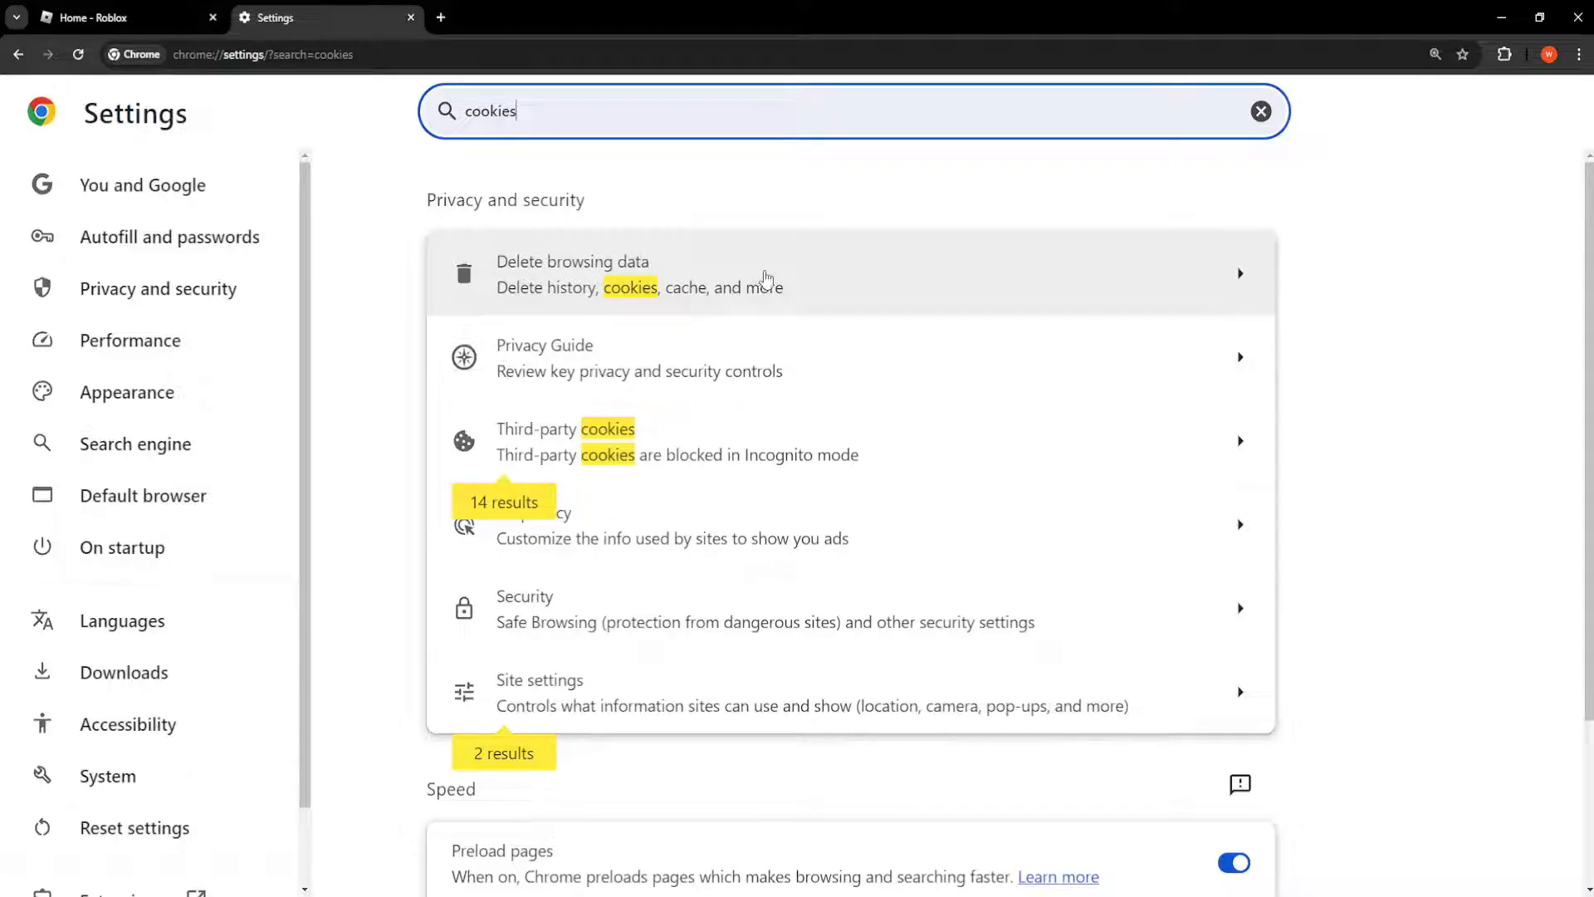
pyautogui.click(573, 274)
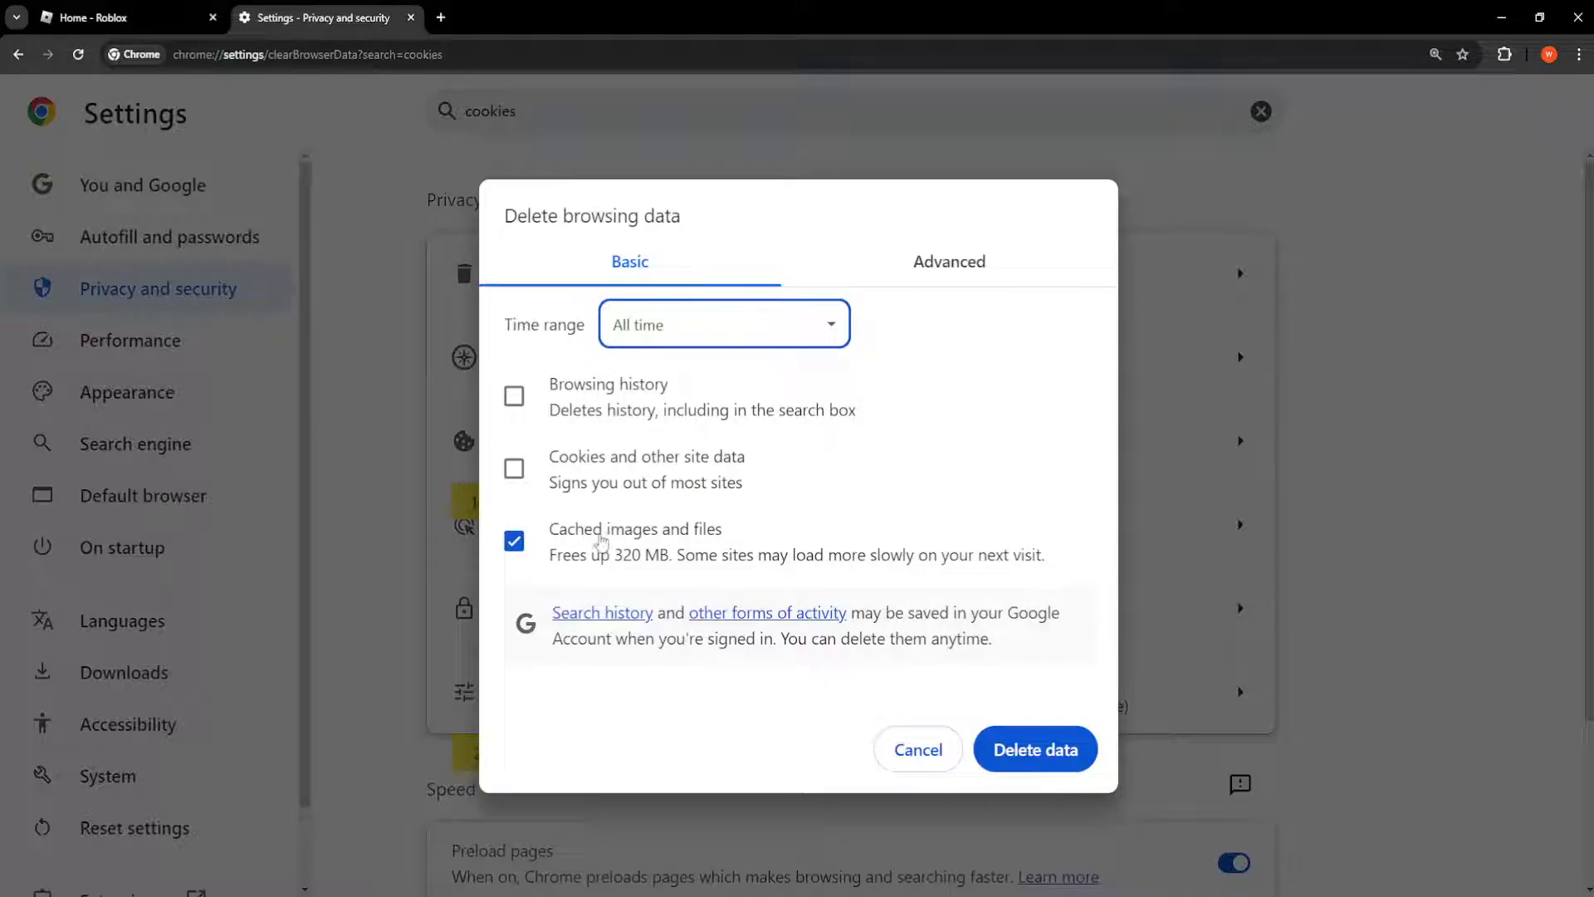
# - Clear all-time cookies, site data and cached images and files
pyautogui.click(515, 469)
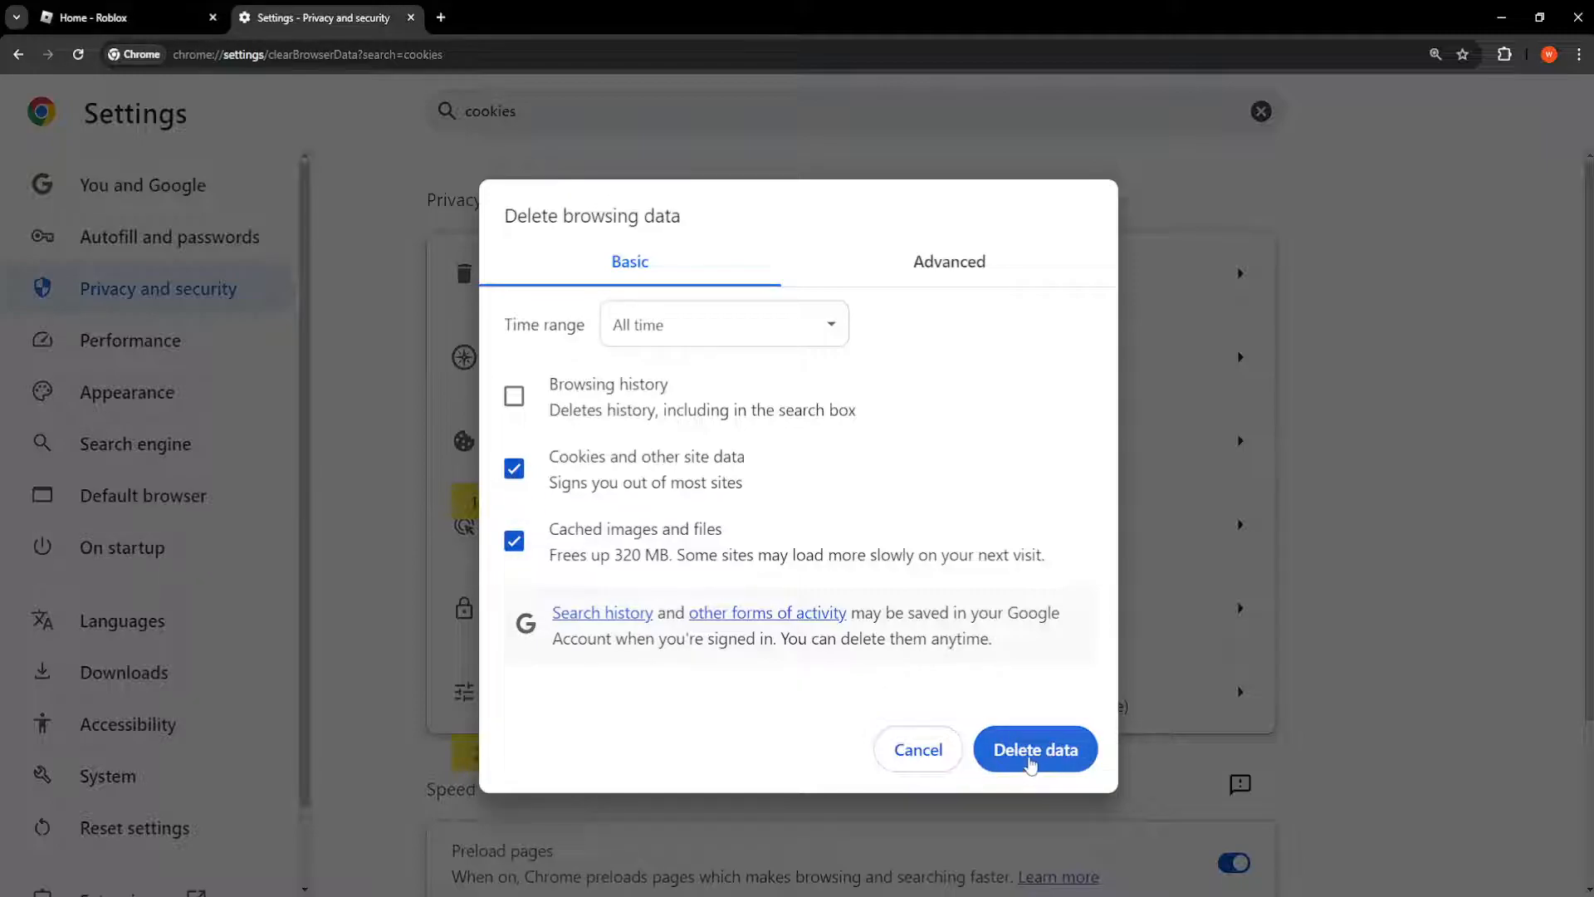
pyautogui.click(1035, 748)
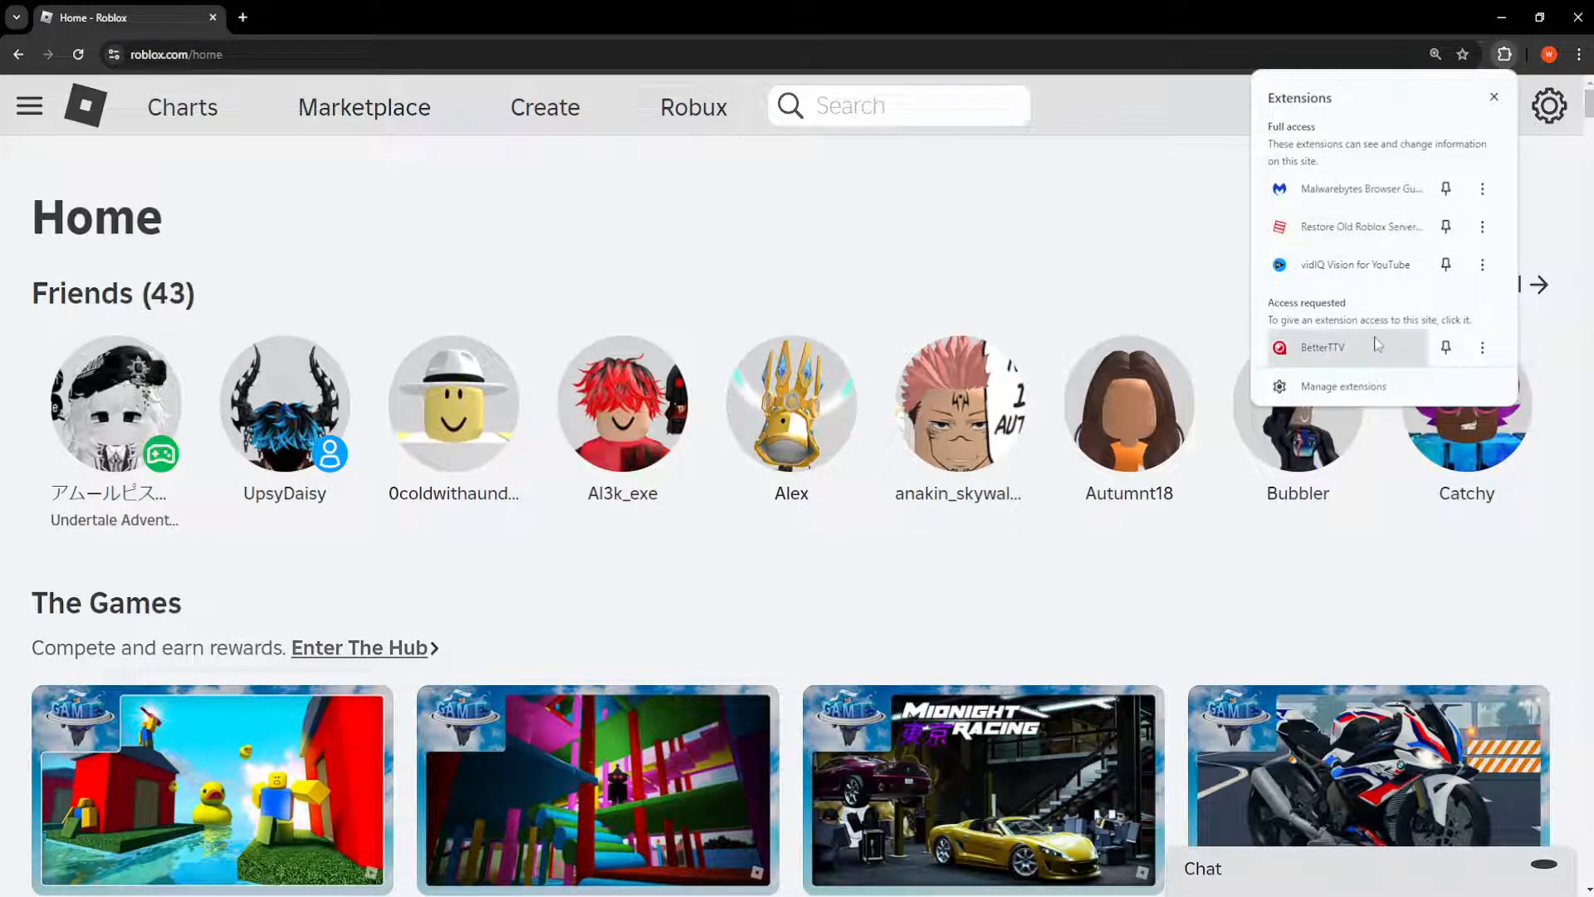
pyautogui.moveTo(1346, 225)
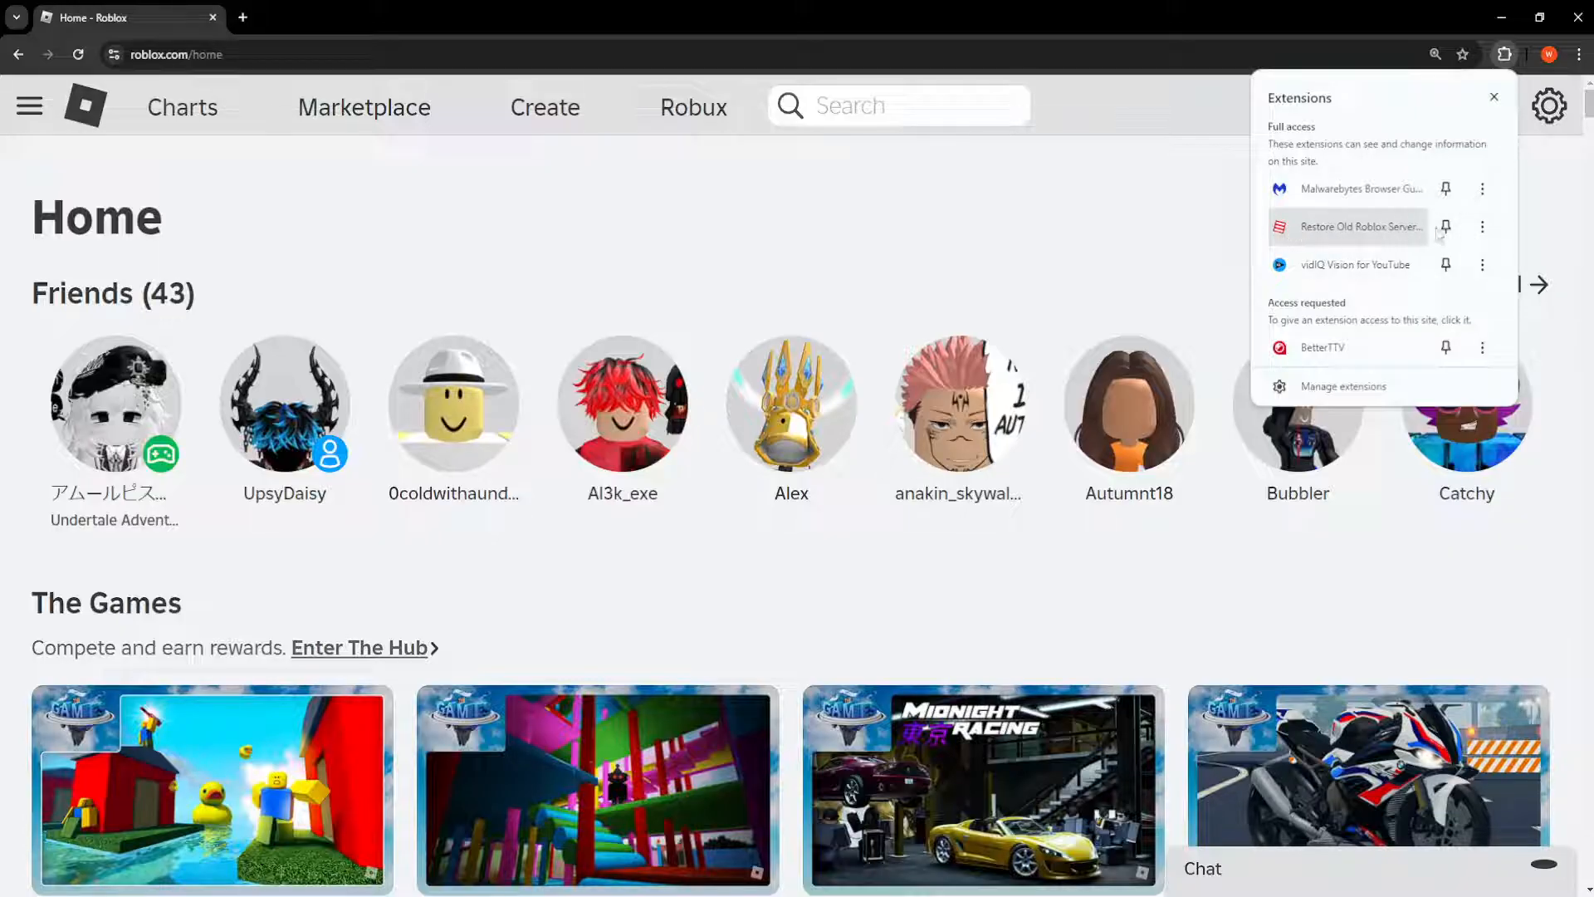
# - Disable and remove the Restore Old Roblox Server List extension, then return to the Roblox tab
pyautogui.click(1481, 226)
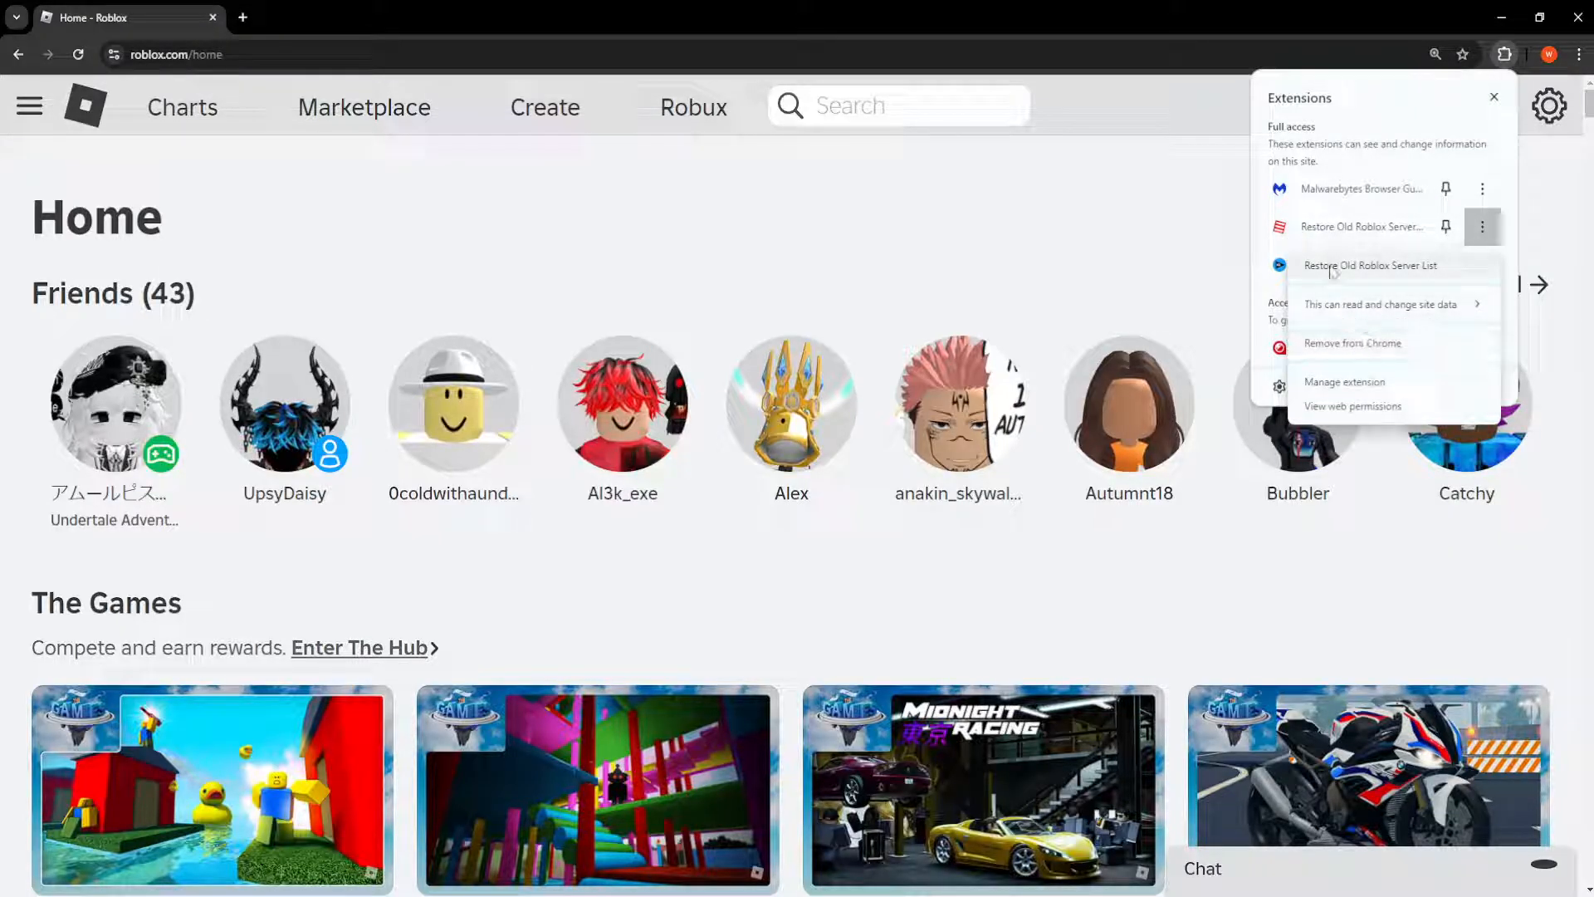
pyautogui.moveTo(1352, 342)
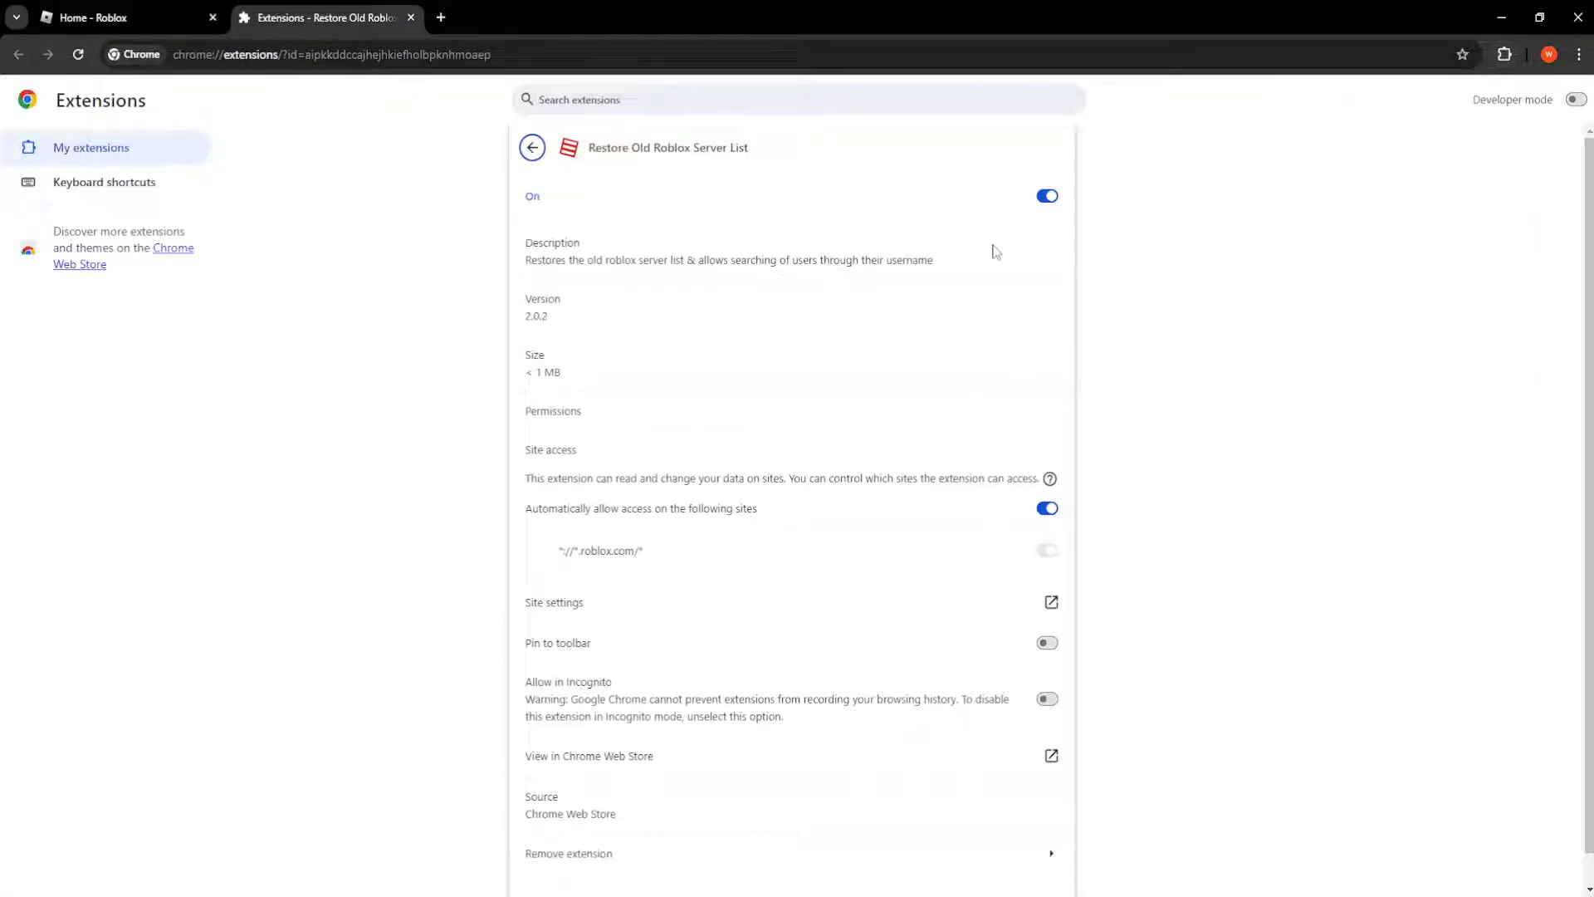
pyautogui.click(1046, 196)
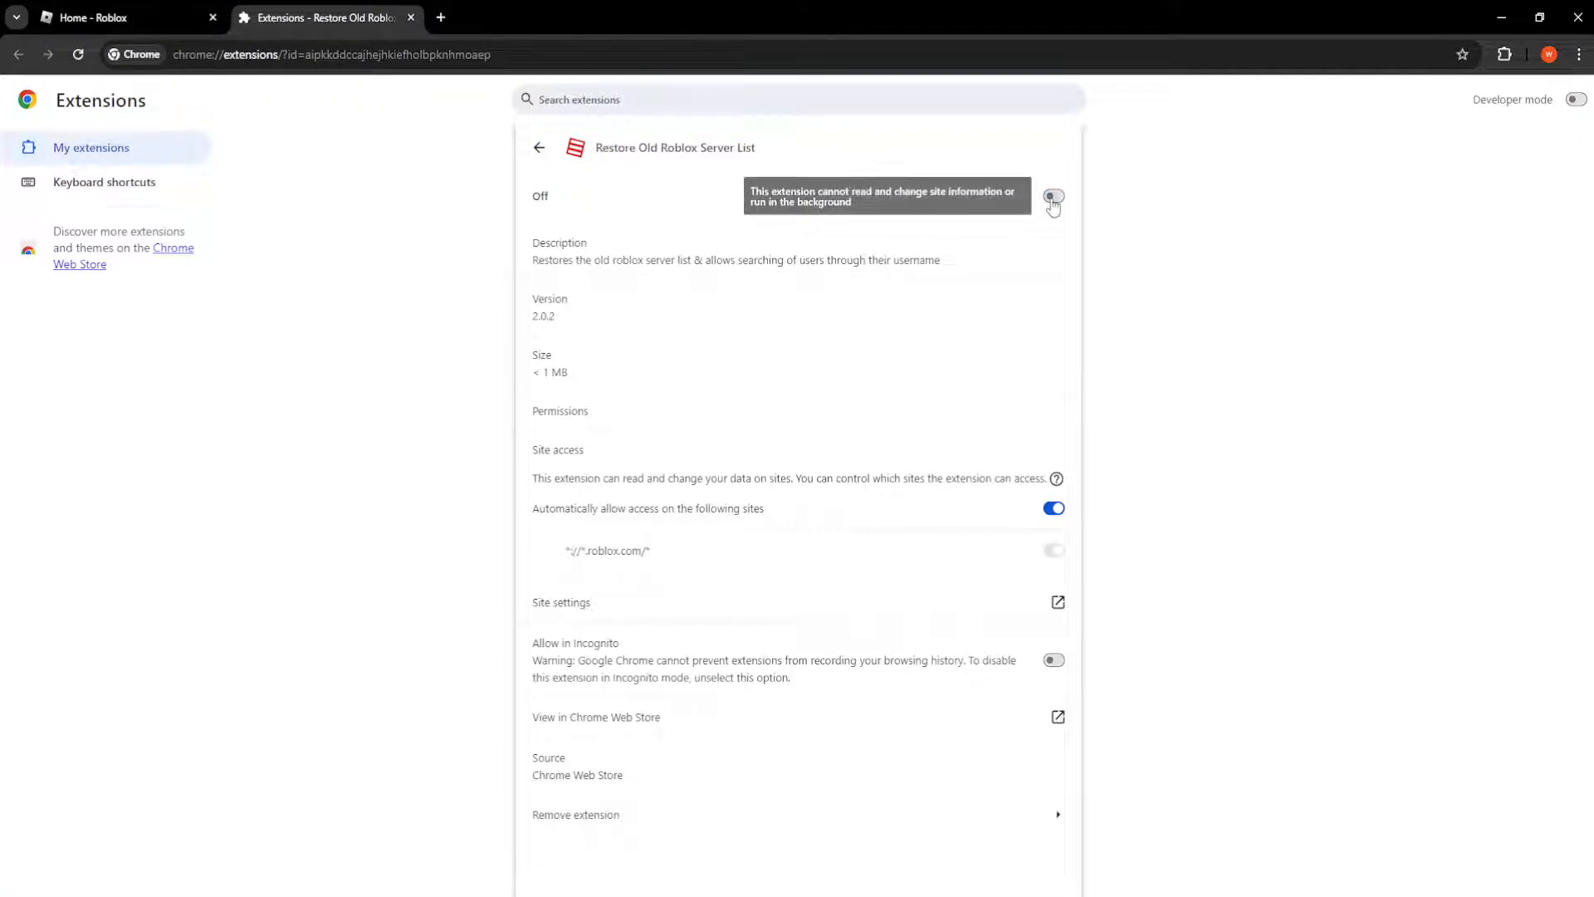
pyautogui.click(538, 148)
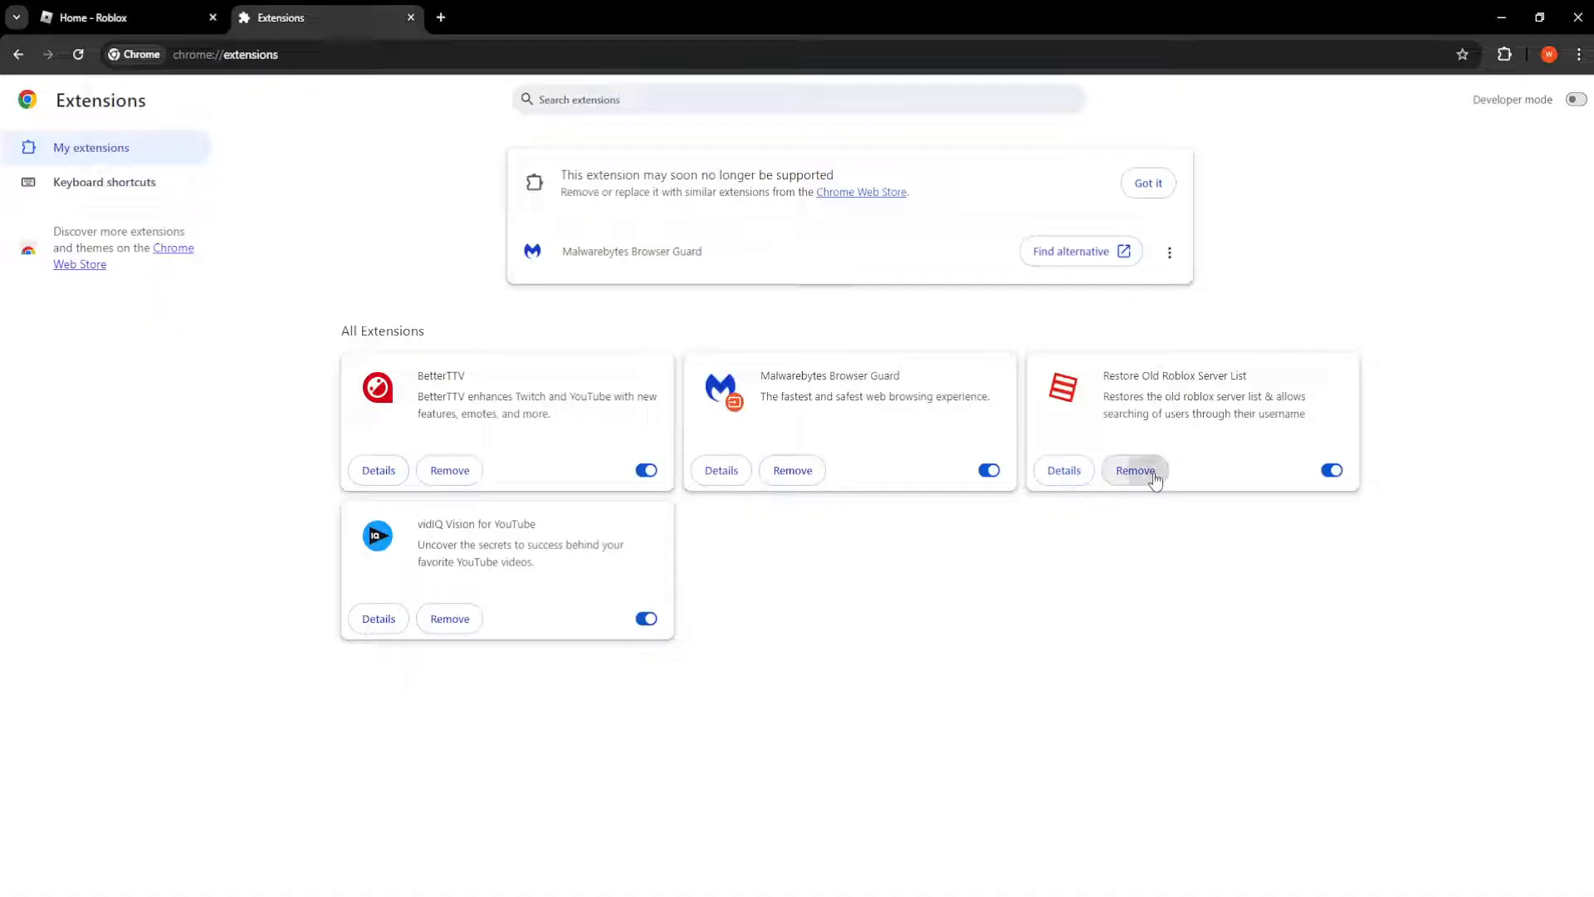
pyautogui.click(1136, 470)
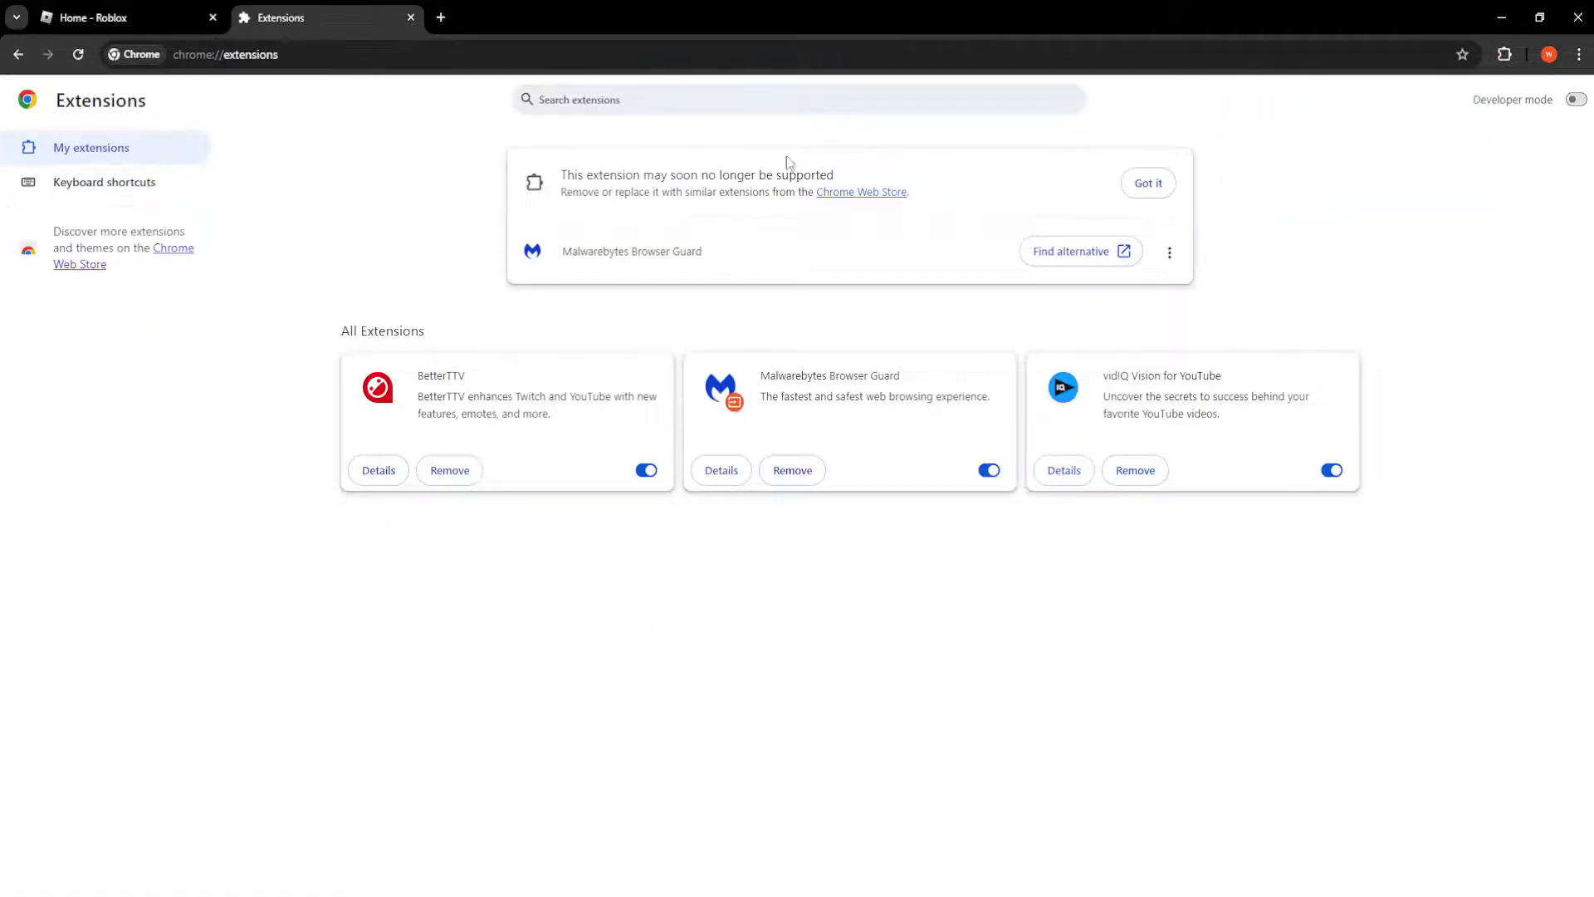
pyautogui.click(128, 16)
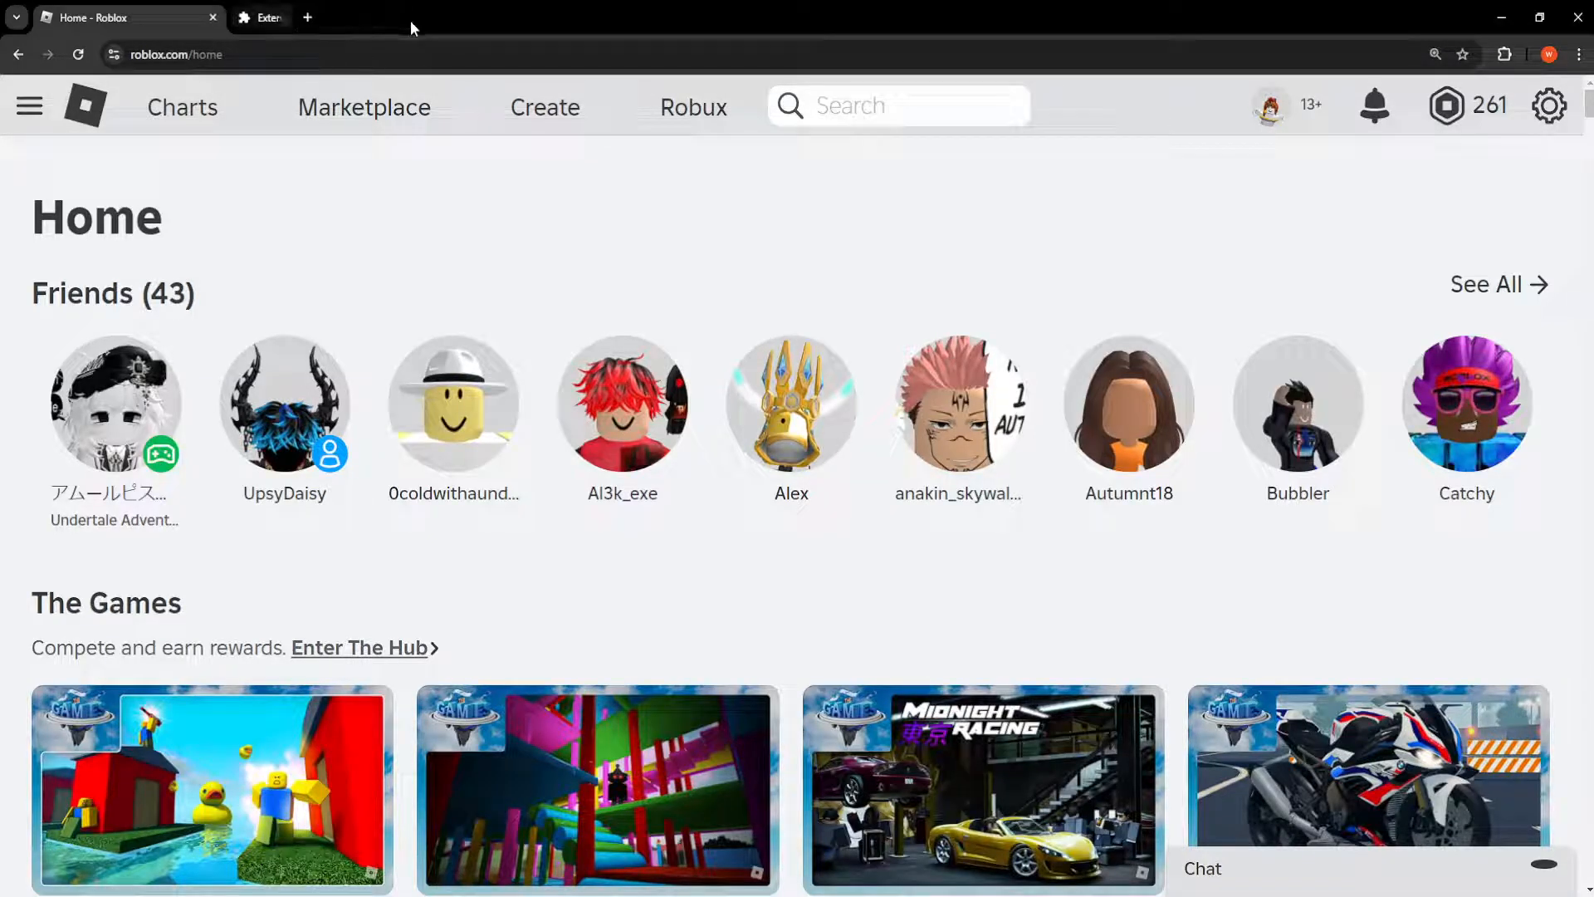